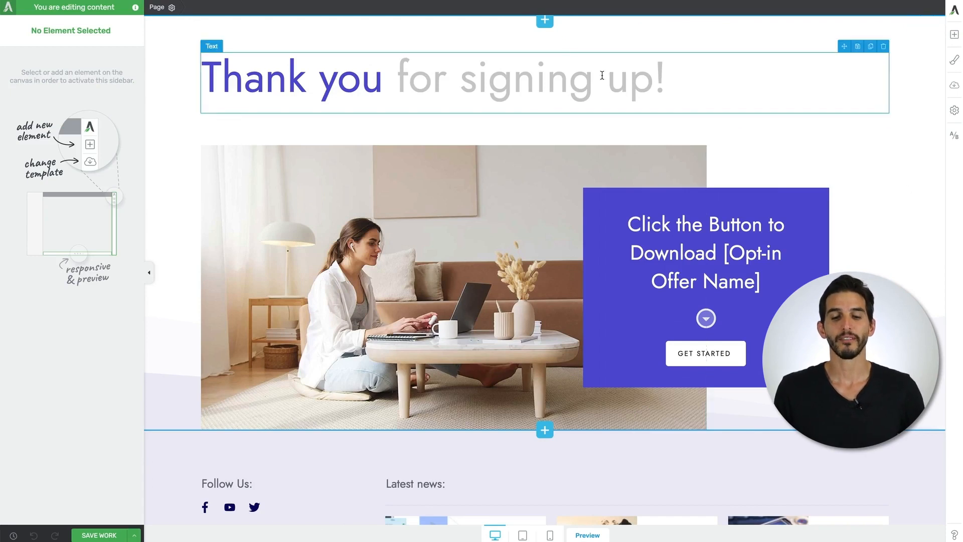
mouse_move(544, 19)
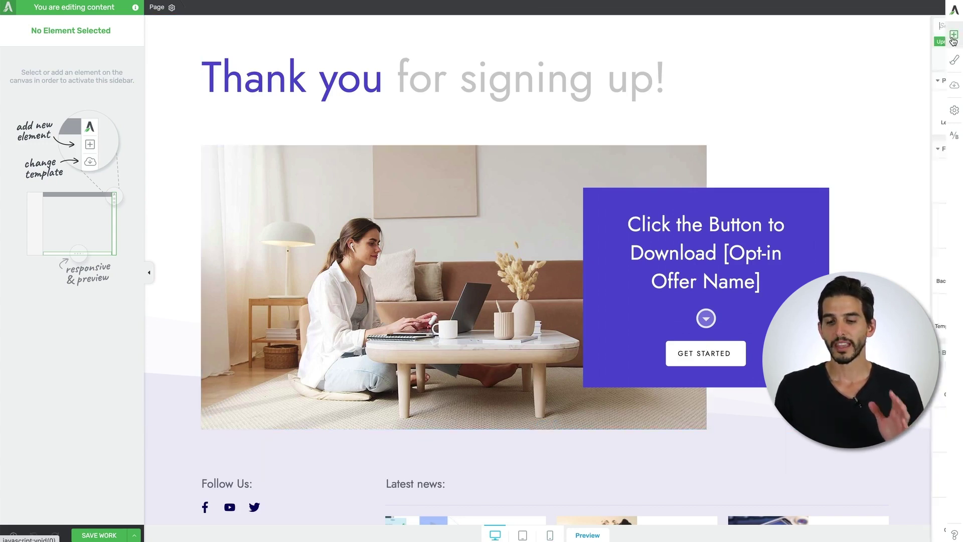
Step: Bring up the Add Element panel for the thank-you page
left_click(954, 33)
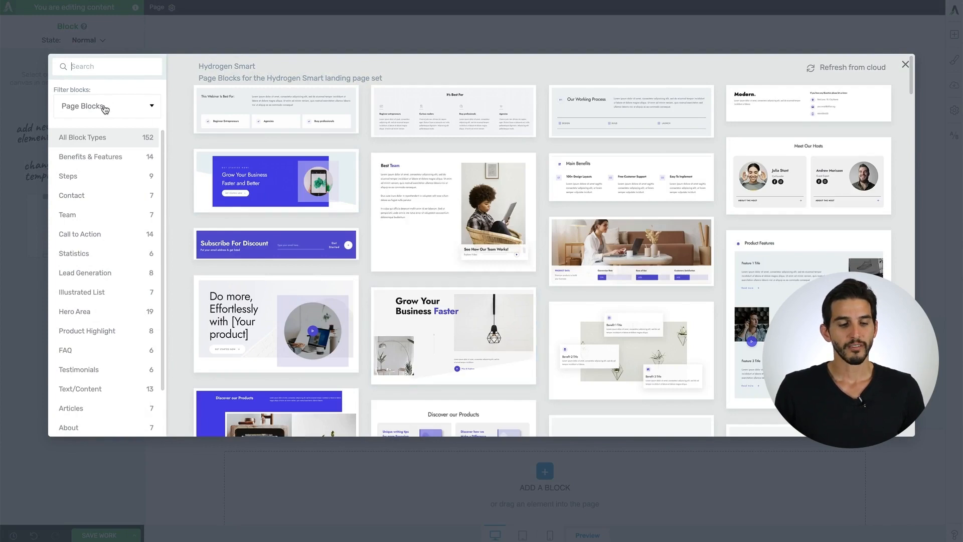
Step: Compare Content and Page Blocks, then browse Call to Action, Illustrated List and Product Highlight categories
left_click(105, 106)
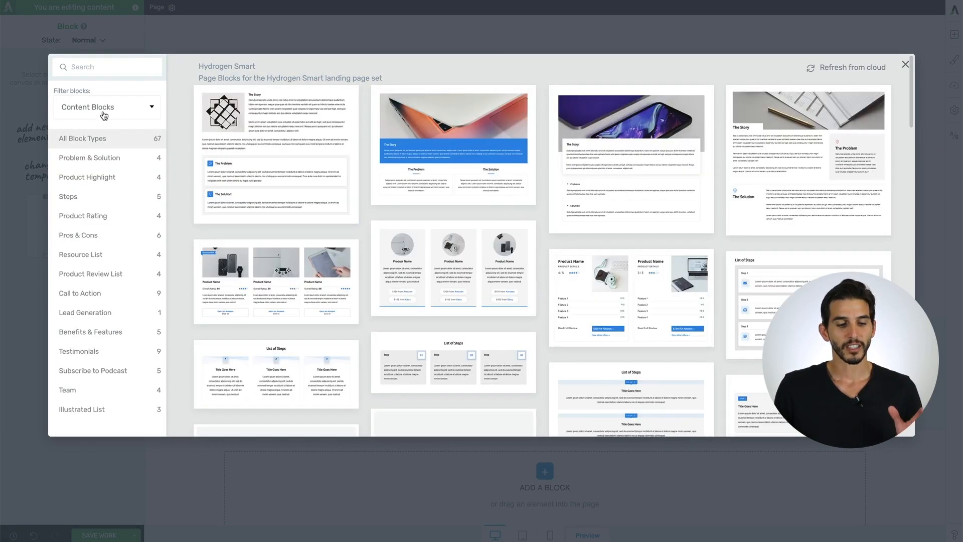
left_click(106, 106)
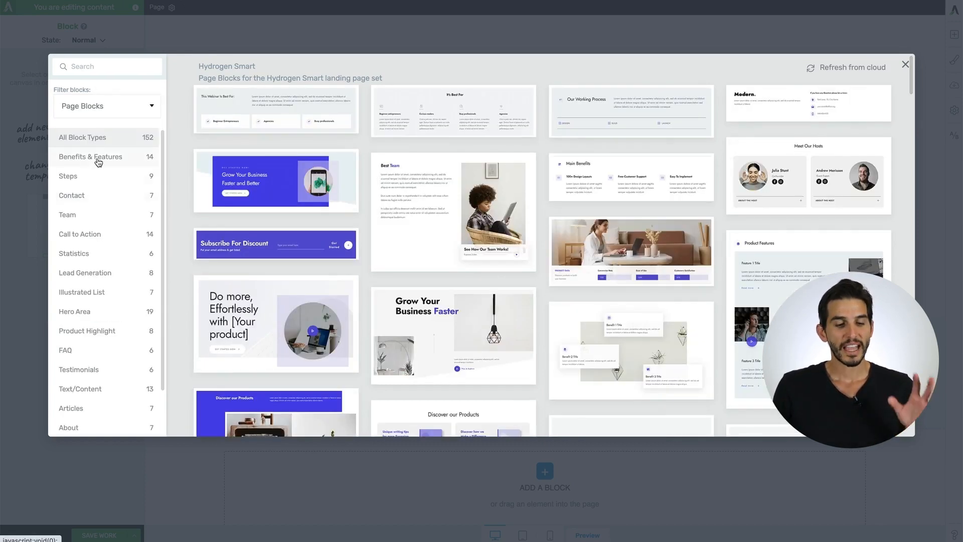
mouse_move(90, 209)
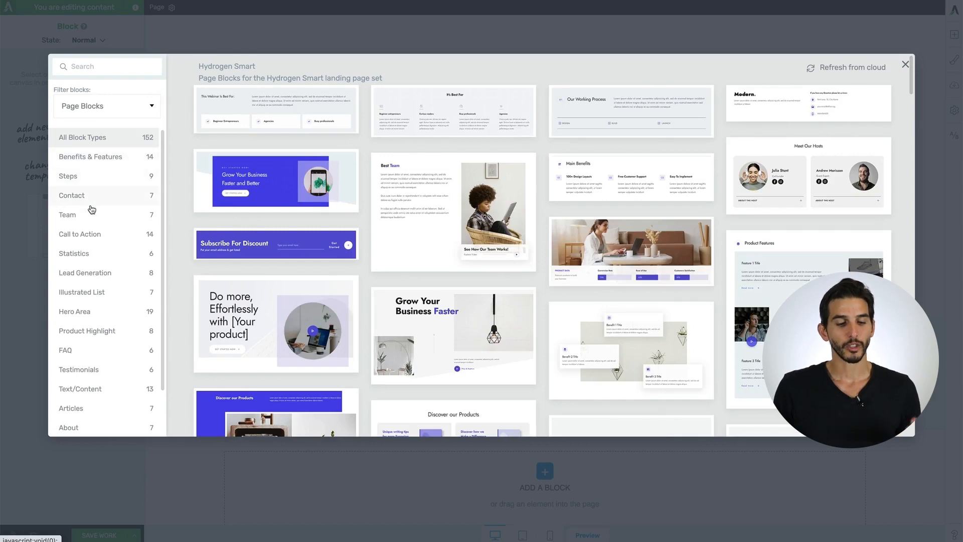
left_click(80, 234)
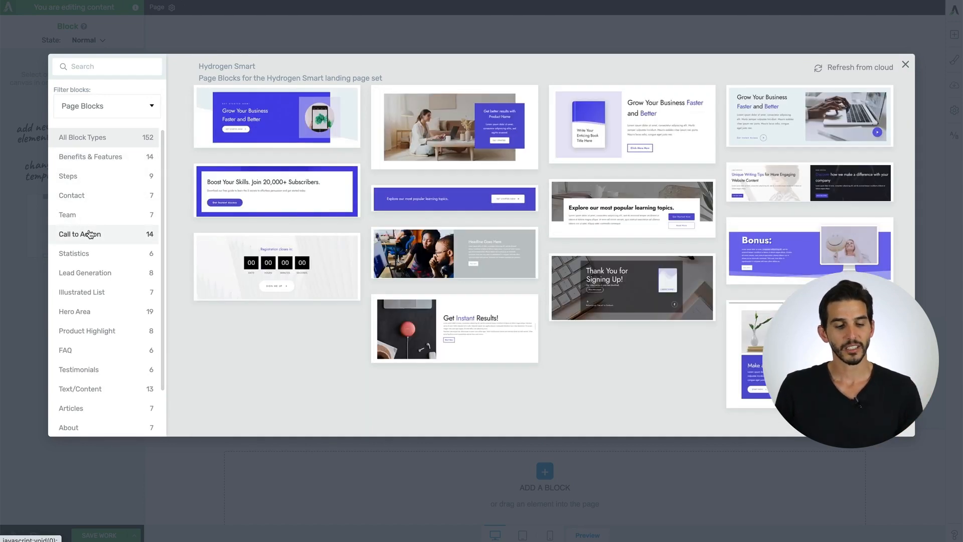
left_click(82, 292)
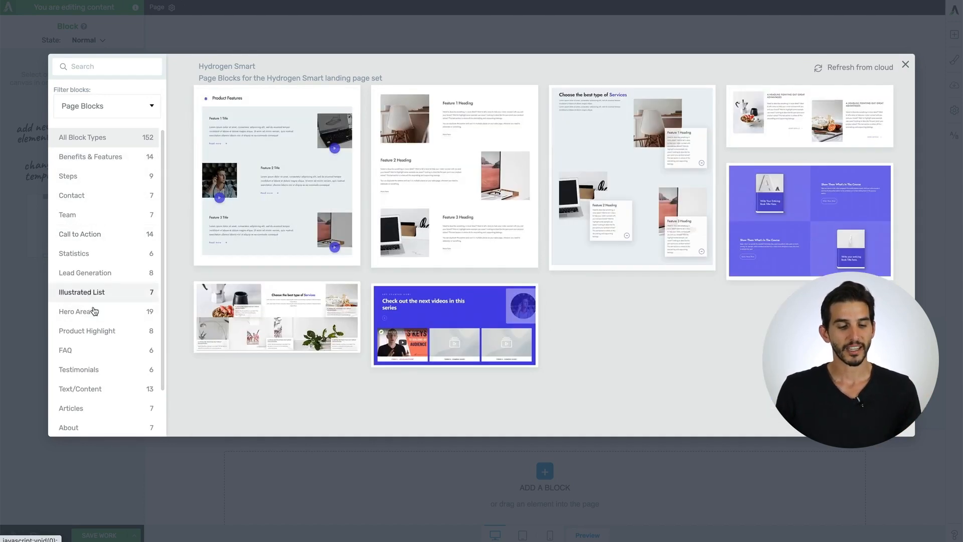
left_click(87, 331)
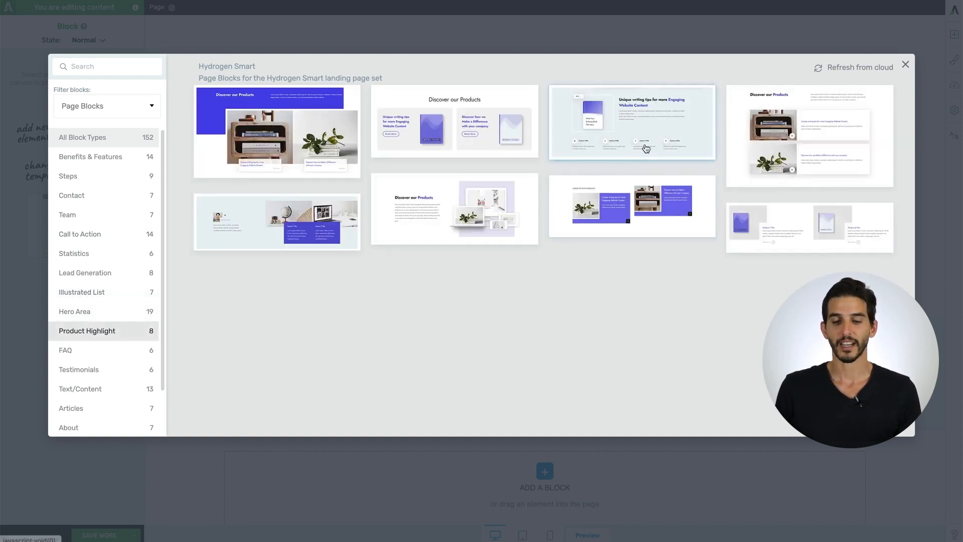
mouse_move(649, 124)
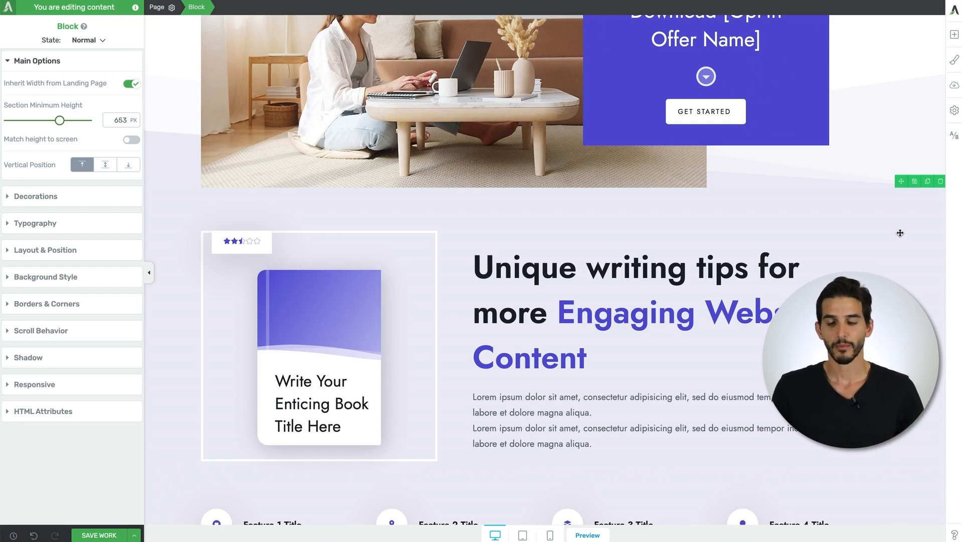
Step: Bring up the Style Editor for the newly added writing-tips highlight block
left_click(955, 61)
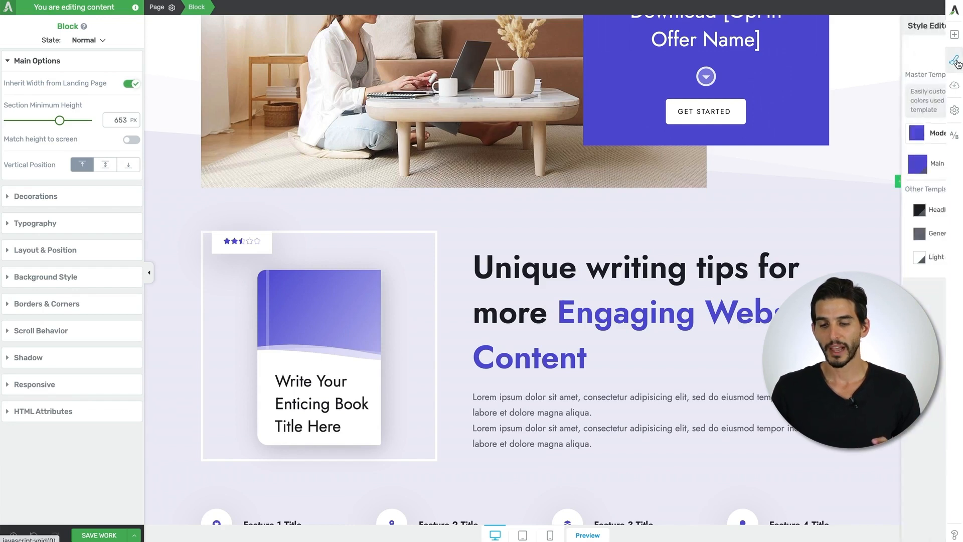
Step: Change the master template colours to the red Modern 07 palette
left_click(955, 59)
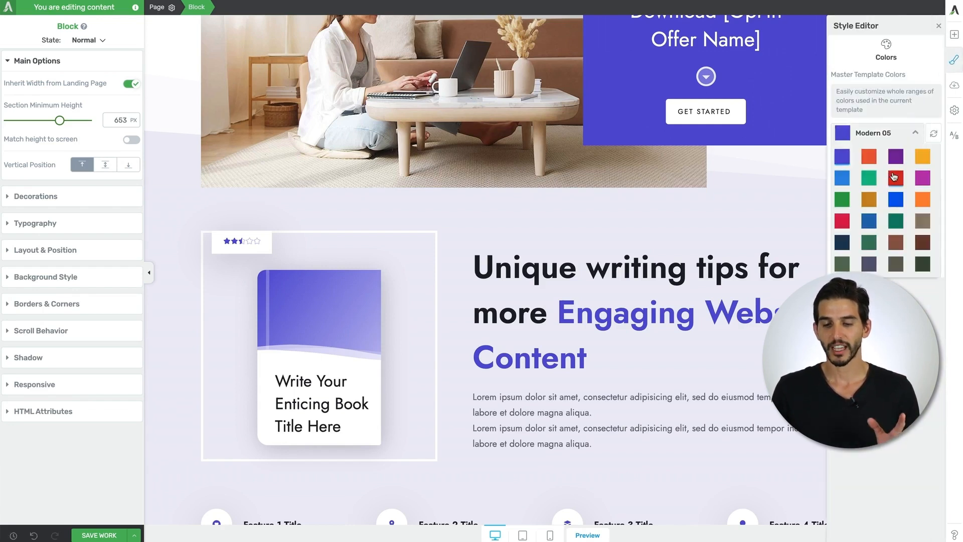
left_click(894, 178)
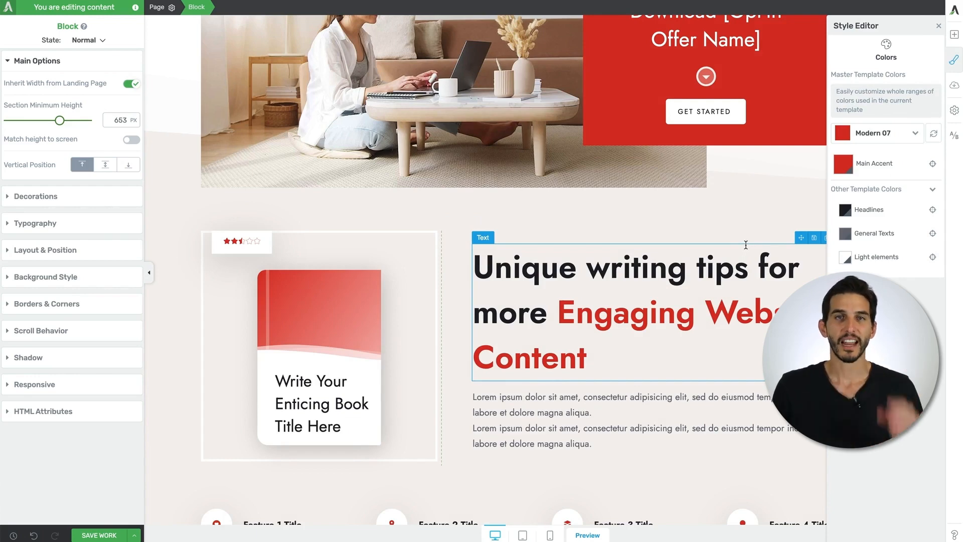
scroll("down", 3)
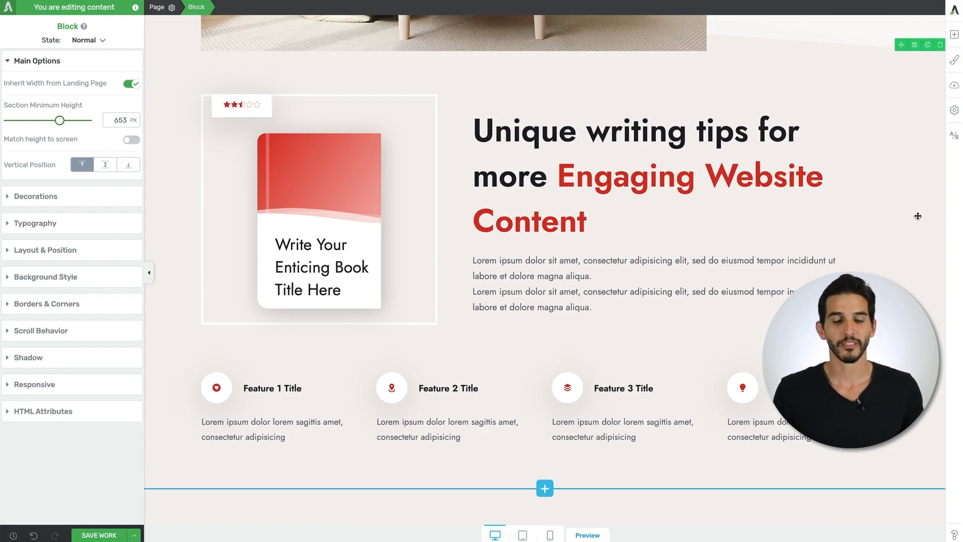
mouse_move(174, 386)
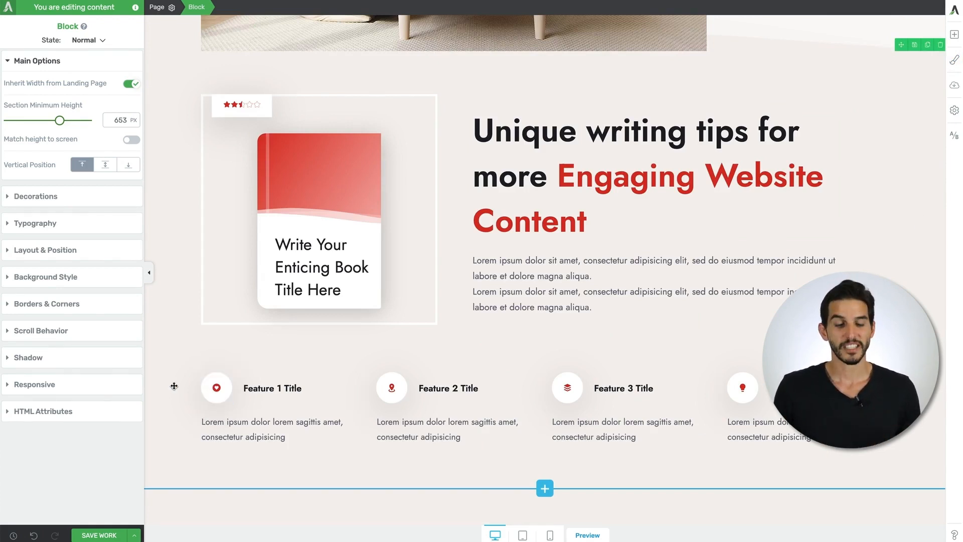
Step: With All Icons grouped, set the feature icons to 74 px size and -28 degree rotation
left_click(216, 388)
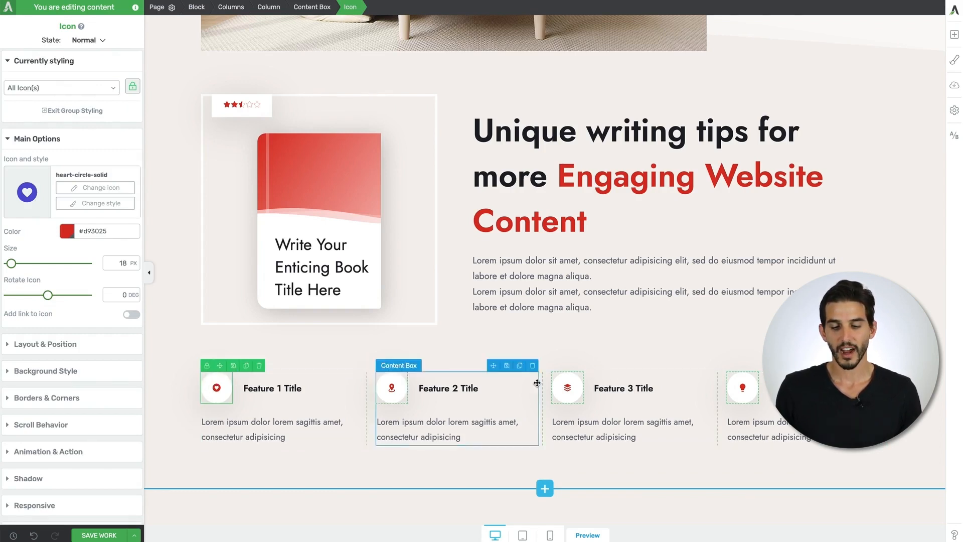
left_click(742, 388)
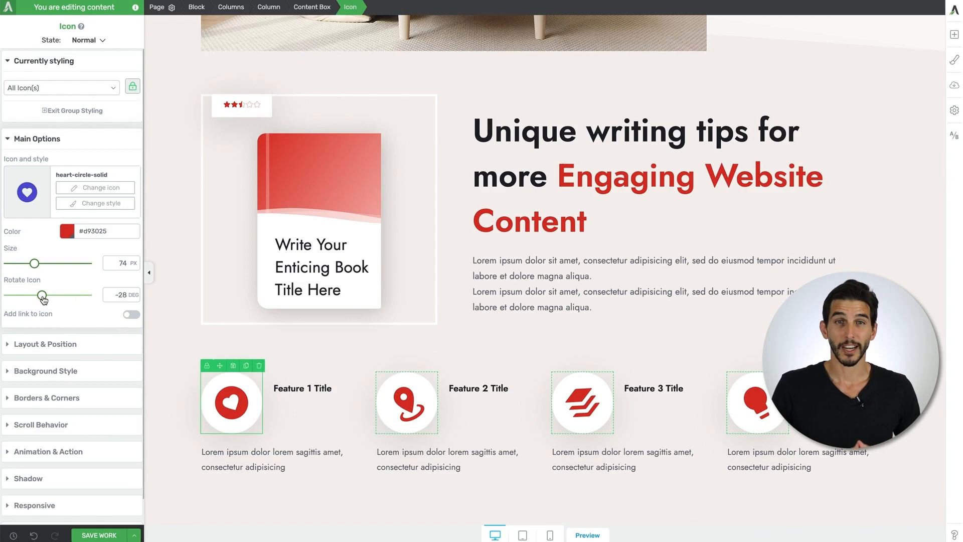
left_click(197, 7)
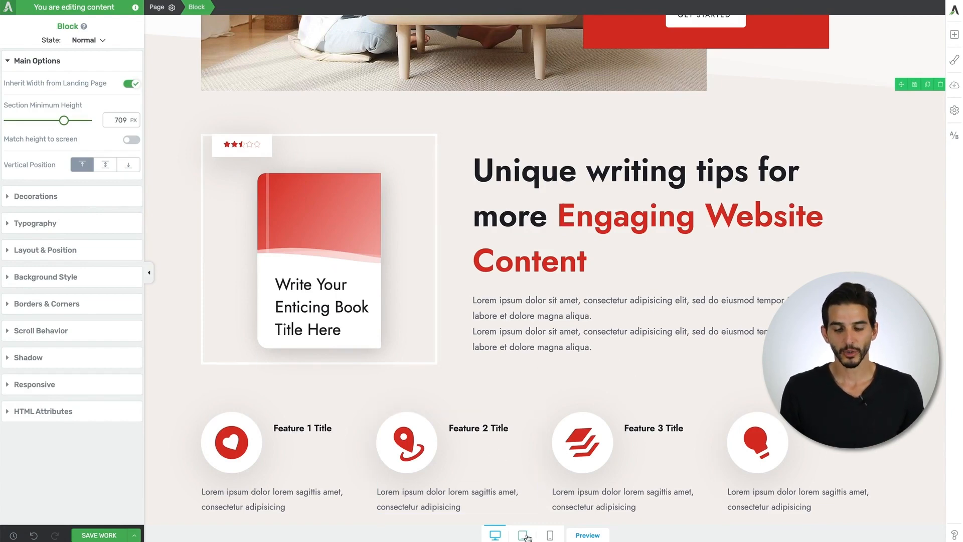
Step: Preview the recoloured highlight block at tablet width from the responsive bar
left_click(522, 534)
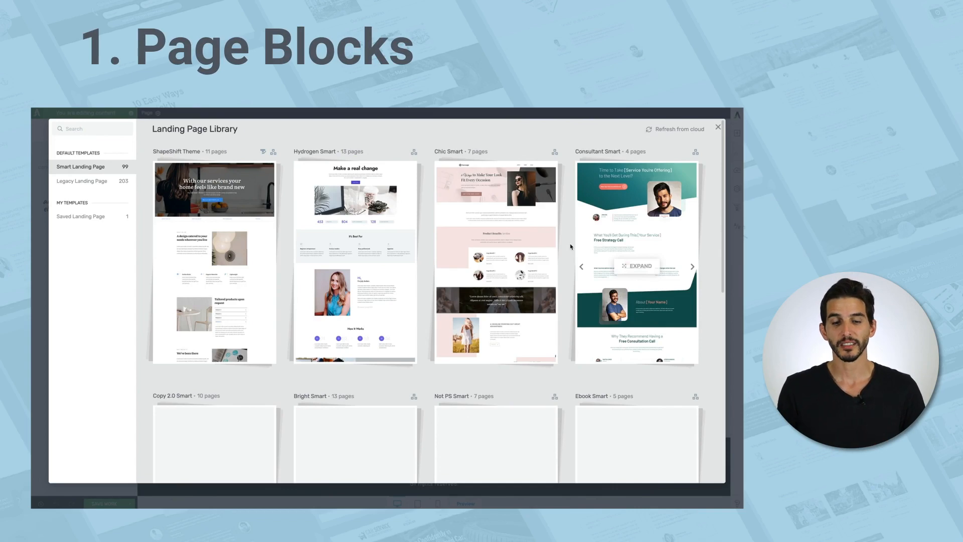
Step: Apply the Hydrogen Smart Lead Generation Page template from the Landing Page Library
left_click(355, 258)
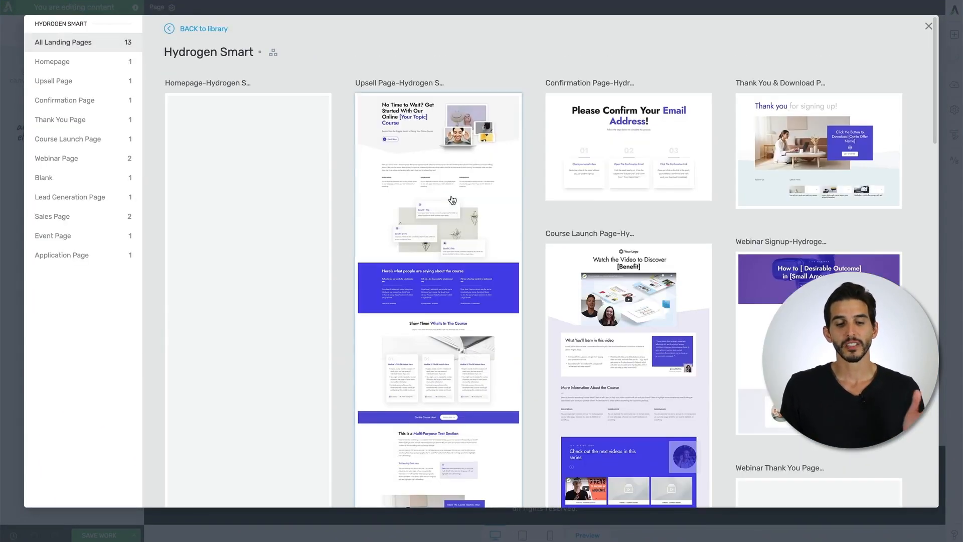
mouse_move(67, 139)
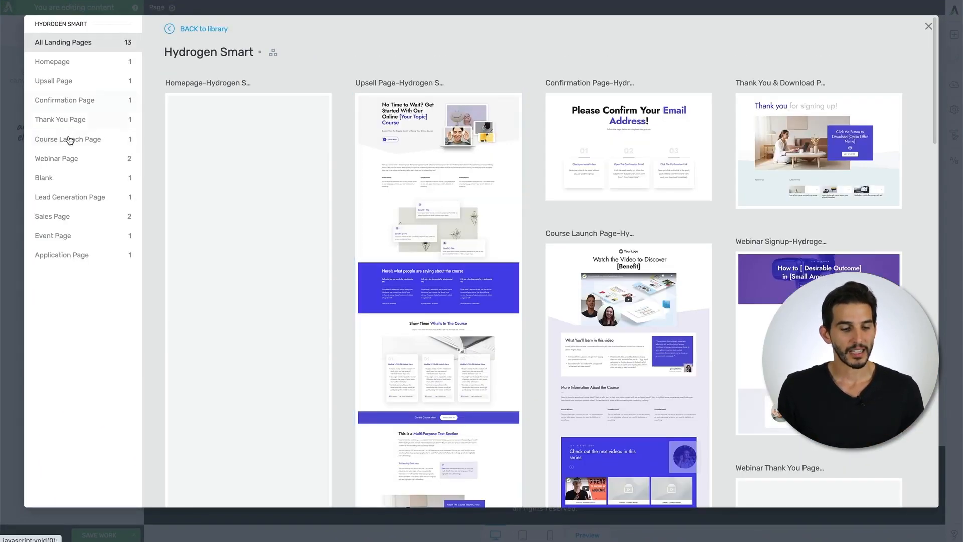
left_click(70, 196)
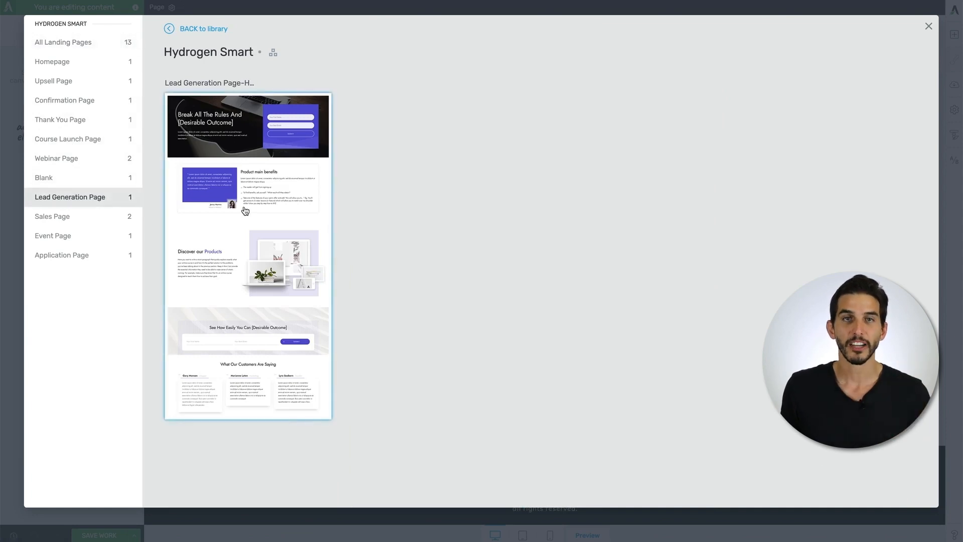
left_click(247, 255)
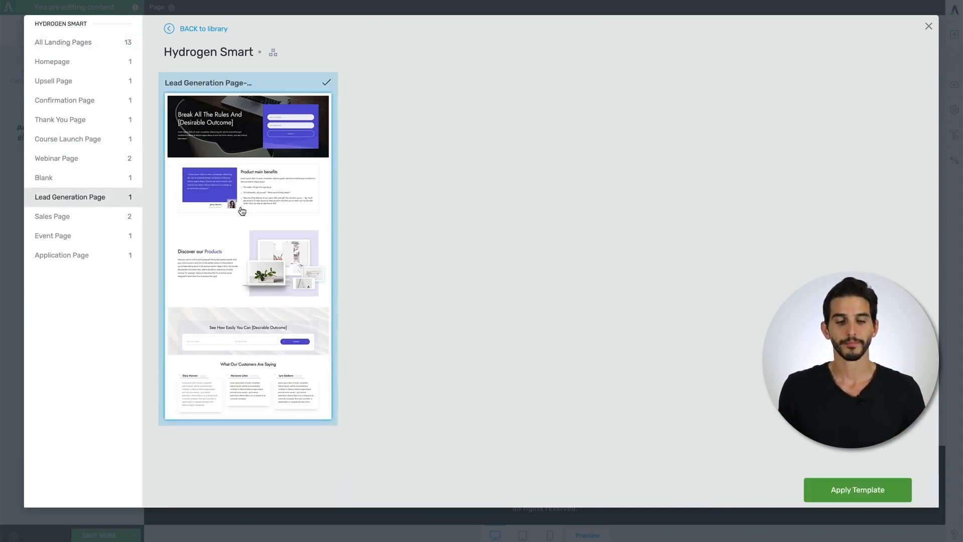
left_click(856, 489)
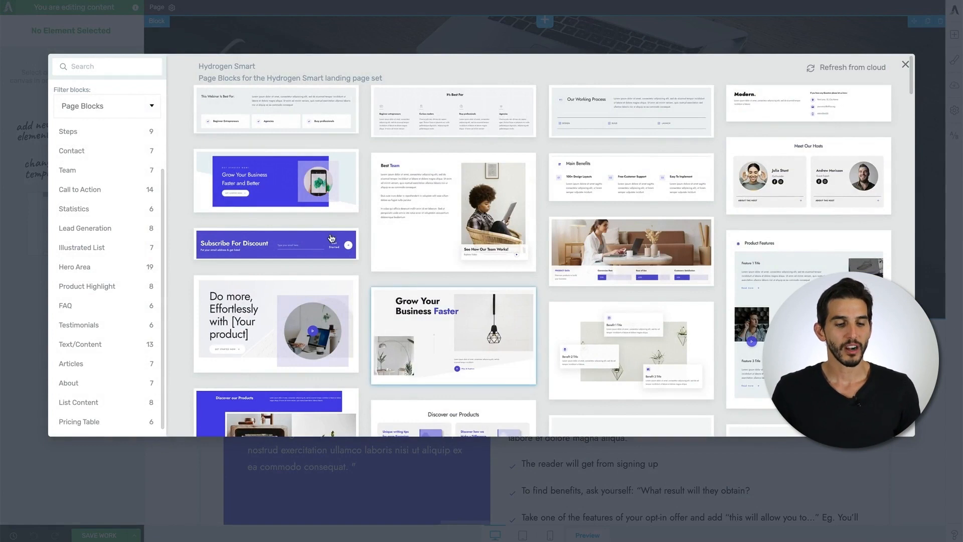
Step: Filter the block library to Page Blocks on the new lead generation page
left_click(106, 106)
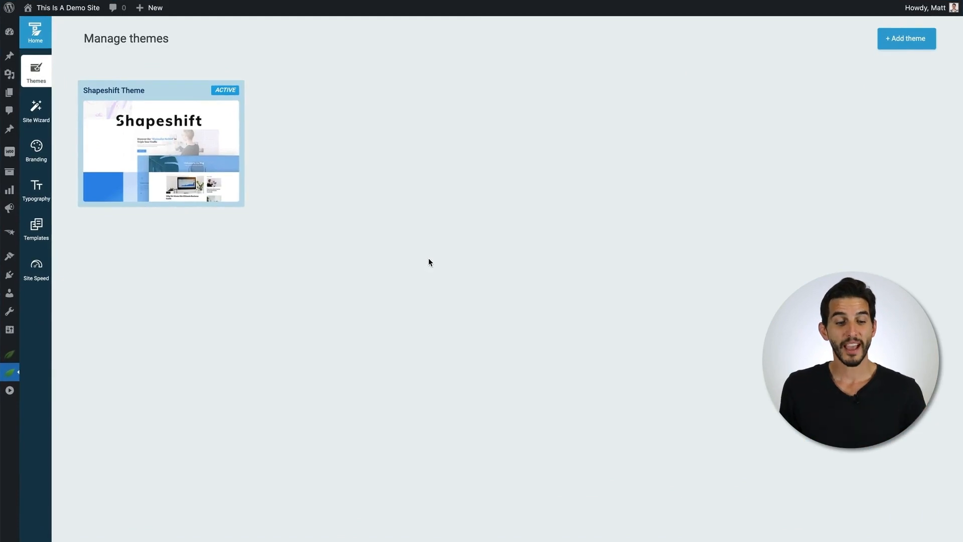
mouse_move(397, 263)
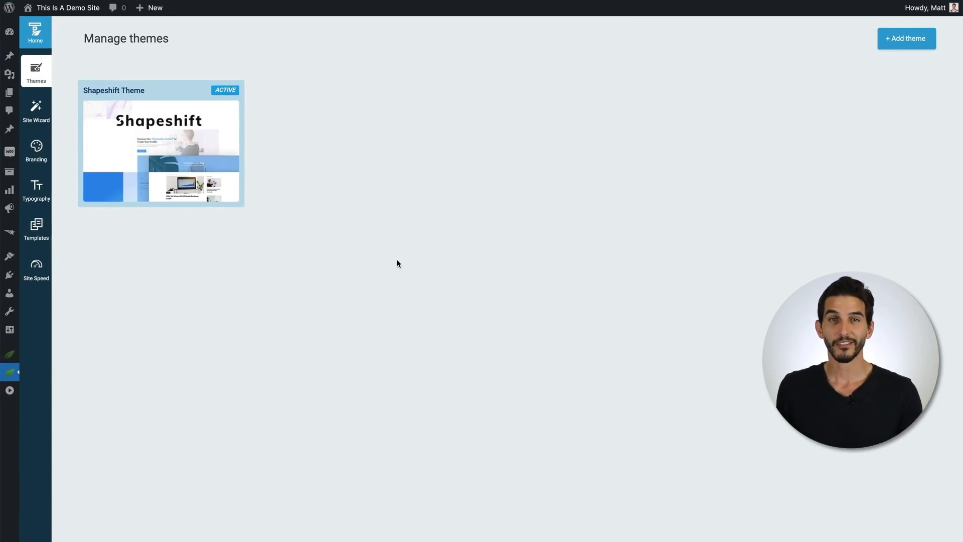
Step: Open the Default Page template from the Theme Builder Templates list for editing
left_click(36, 228)
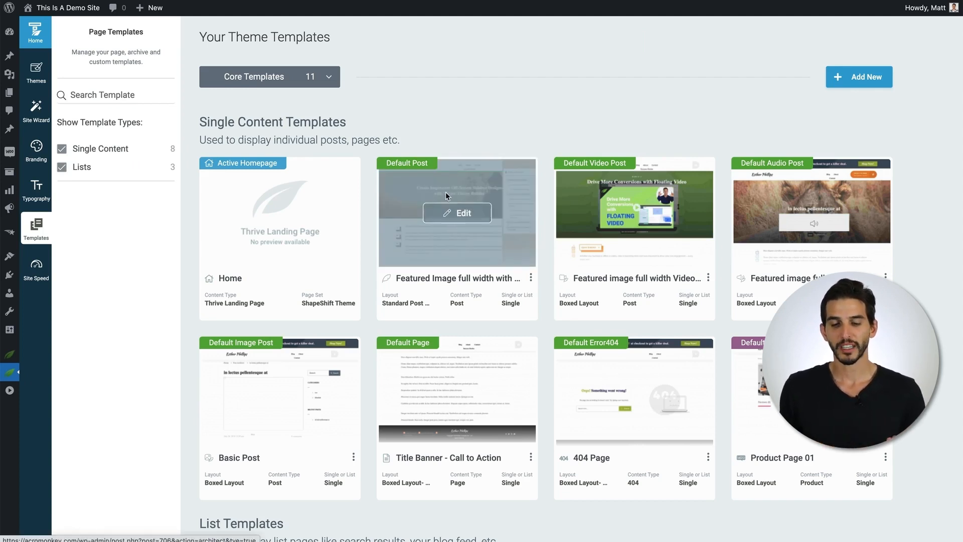
mouse_move(456, 392)
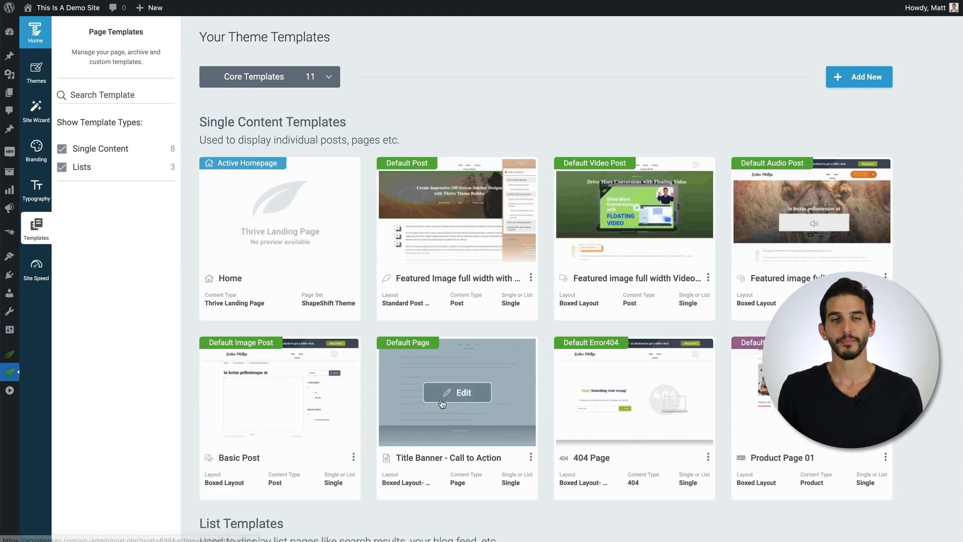
left_click(457, 392)
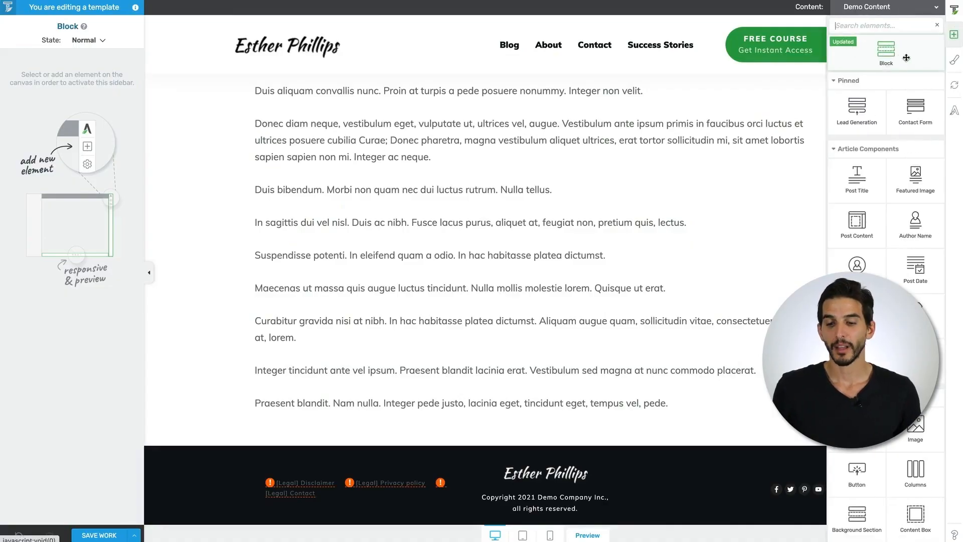
Step: Add a Block element to the template, opening the Theme Blocks library
left_click(885, 52)
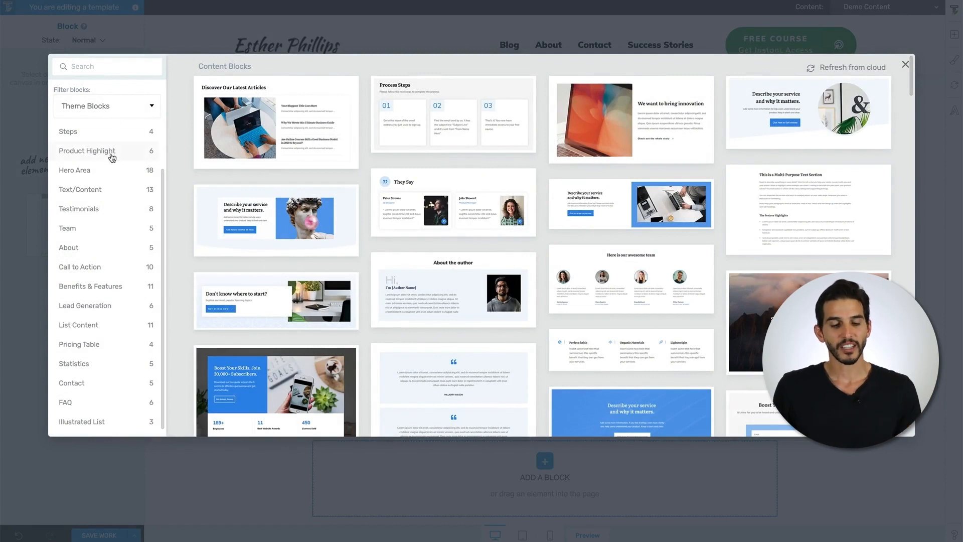
mouse_move(195, 199)
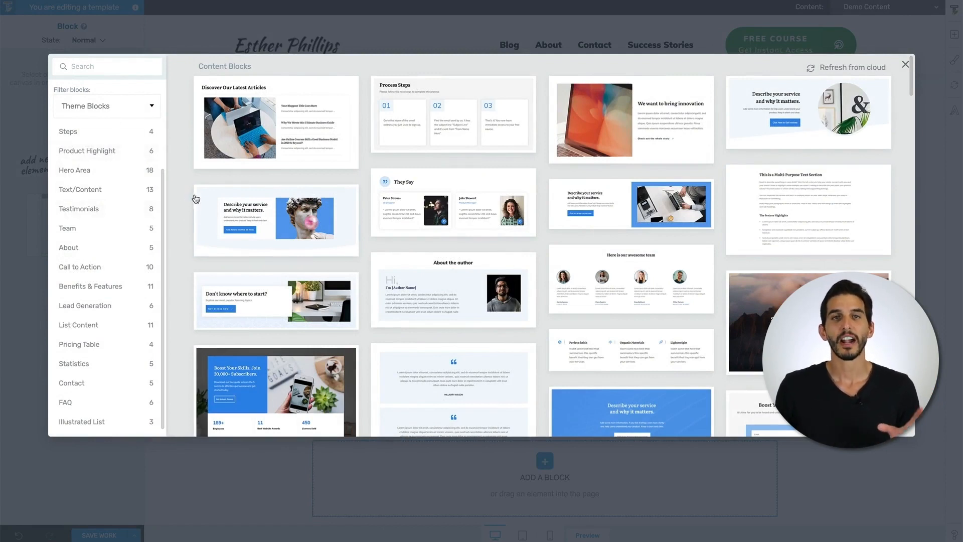